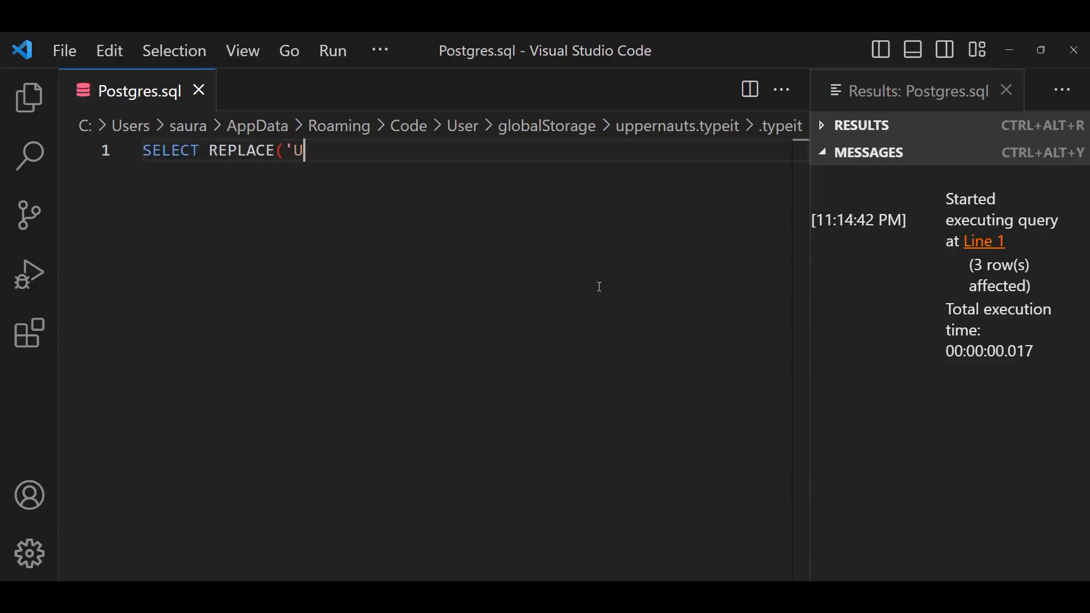
pyautogui.write("nited, @States!'")
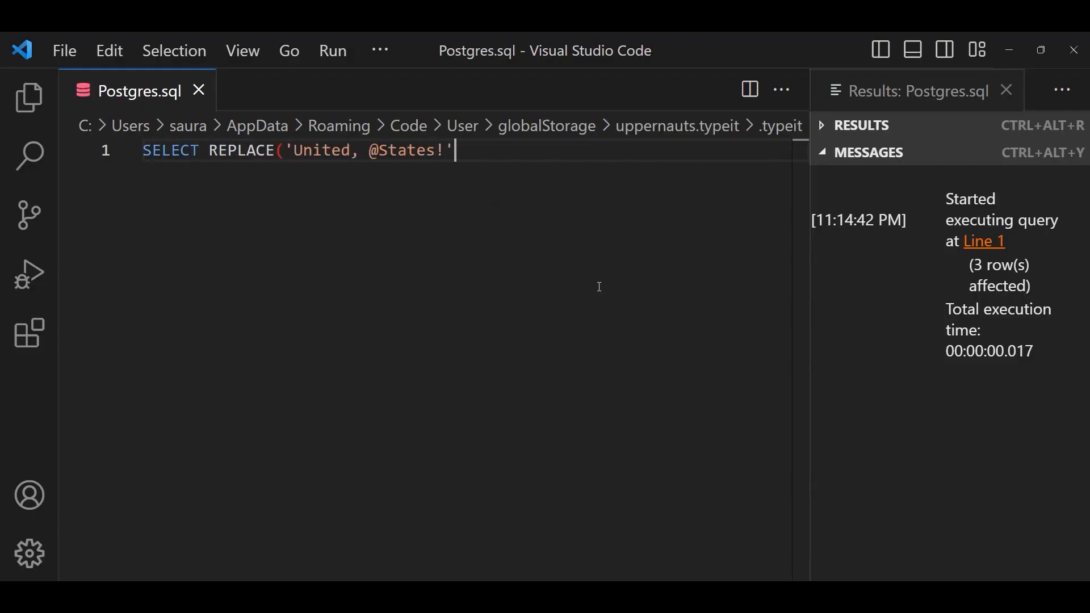
pyautogui.write(", '@', '#');")
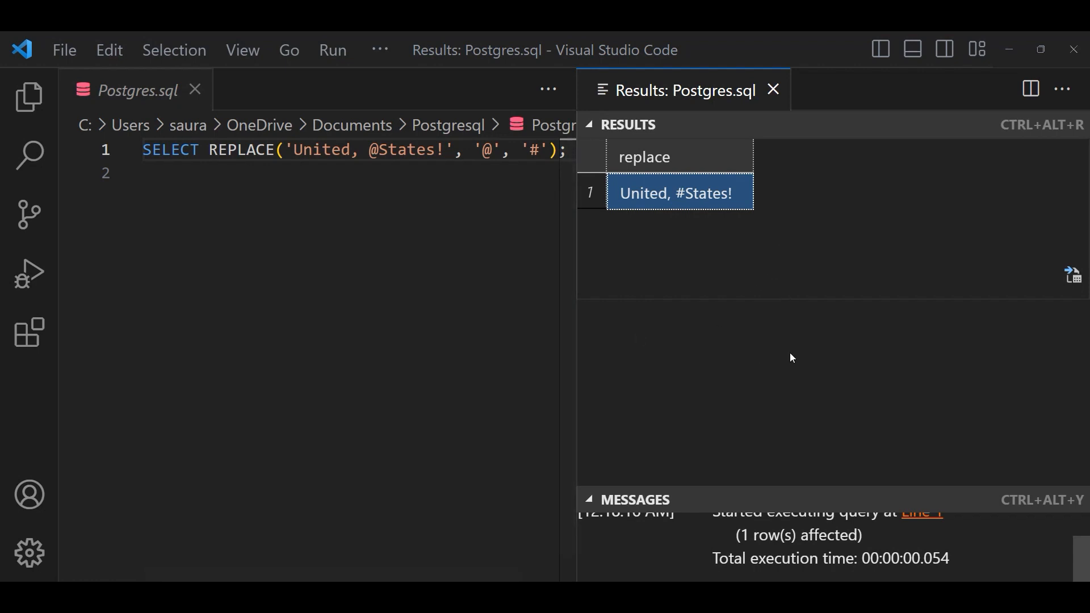
pyautogui.moveTo(775, 416)
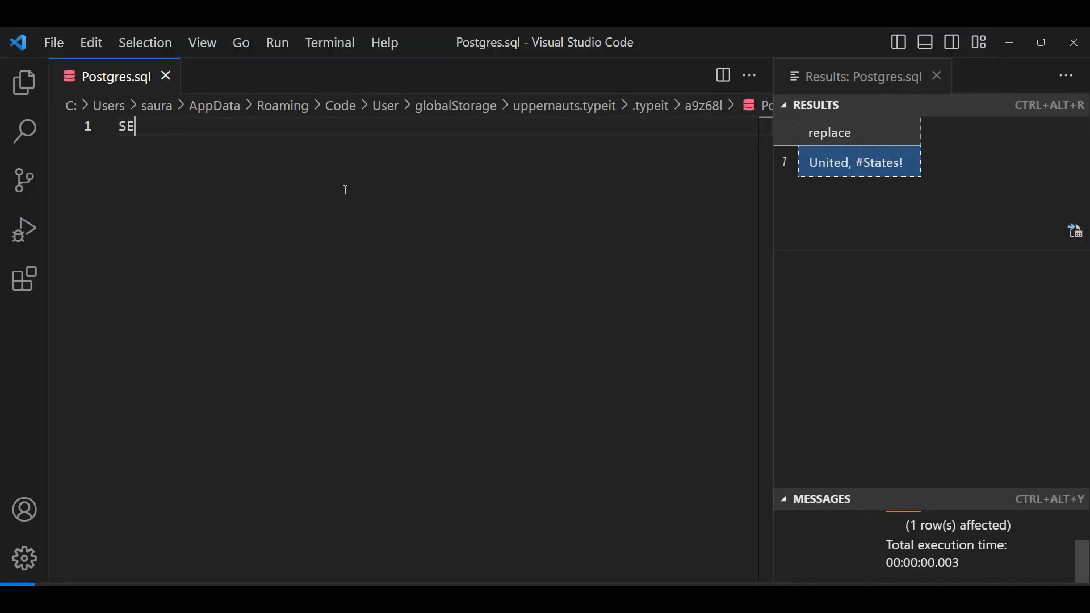
pyautogui.write('LECT REP')
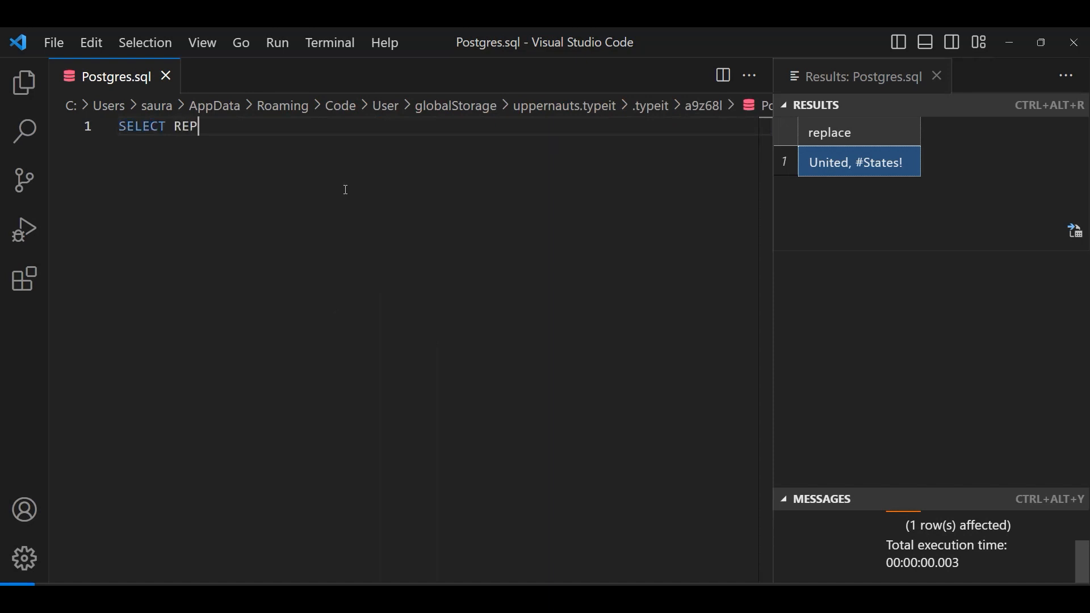
pyautogui.write("LACE(REPLACE('")
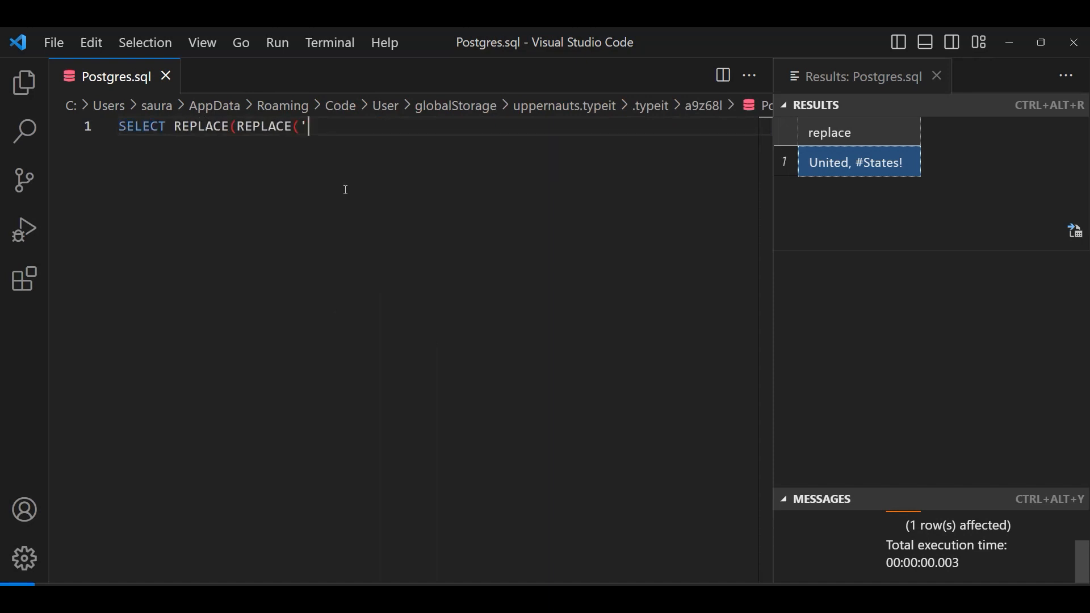
pyautogui.write('United,')
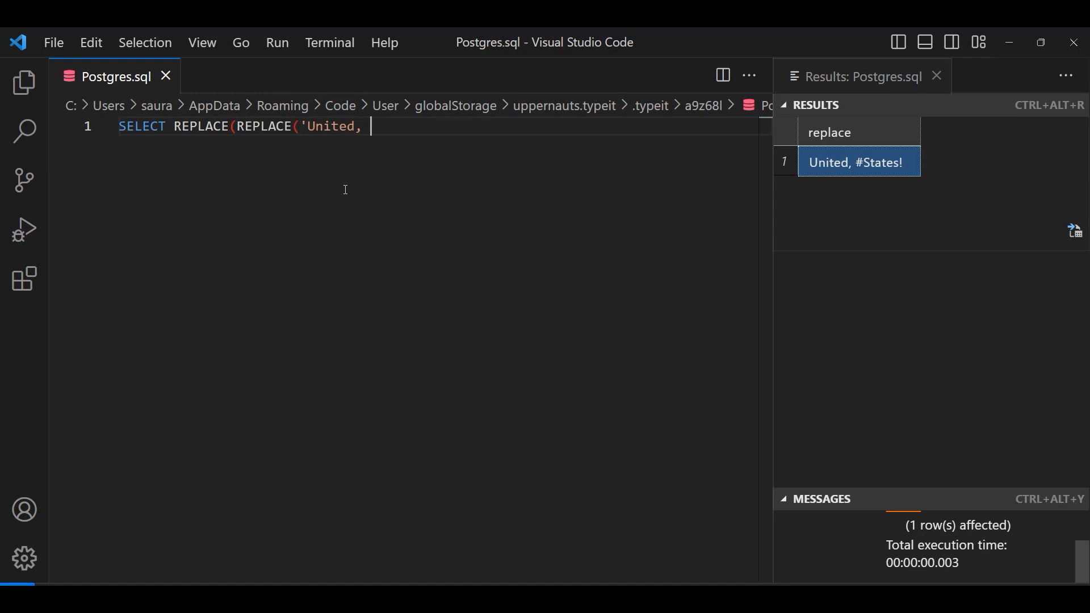
pyautogui.write('@States!')
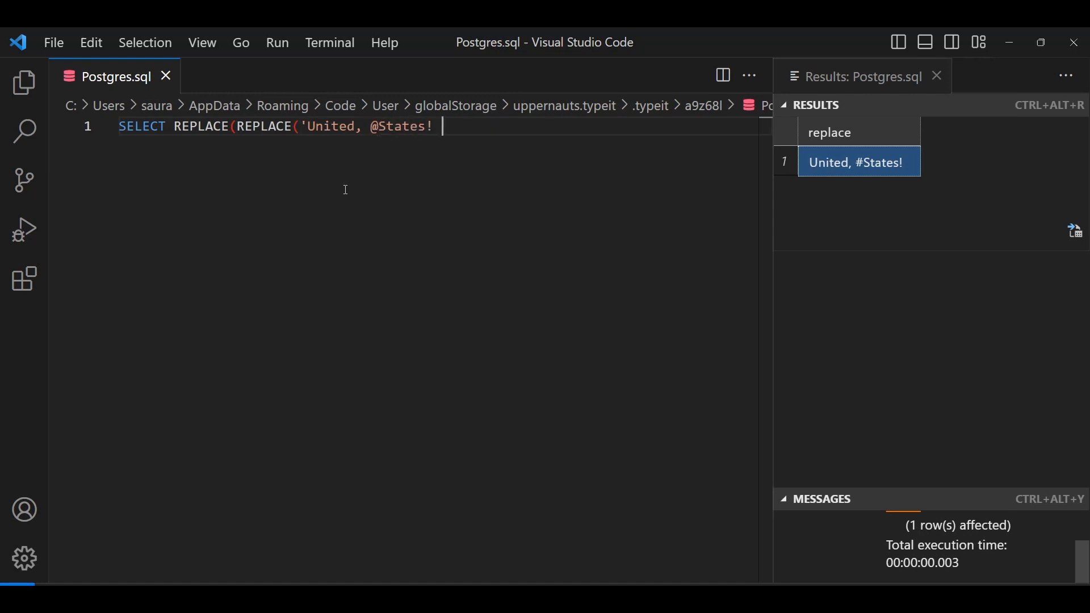
pyautogui.write('& Goo')
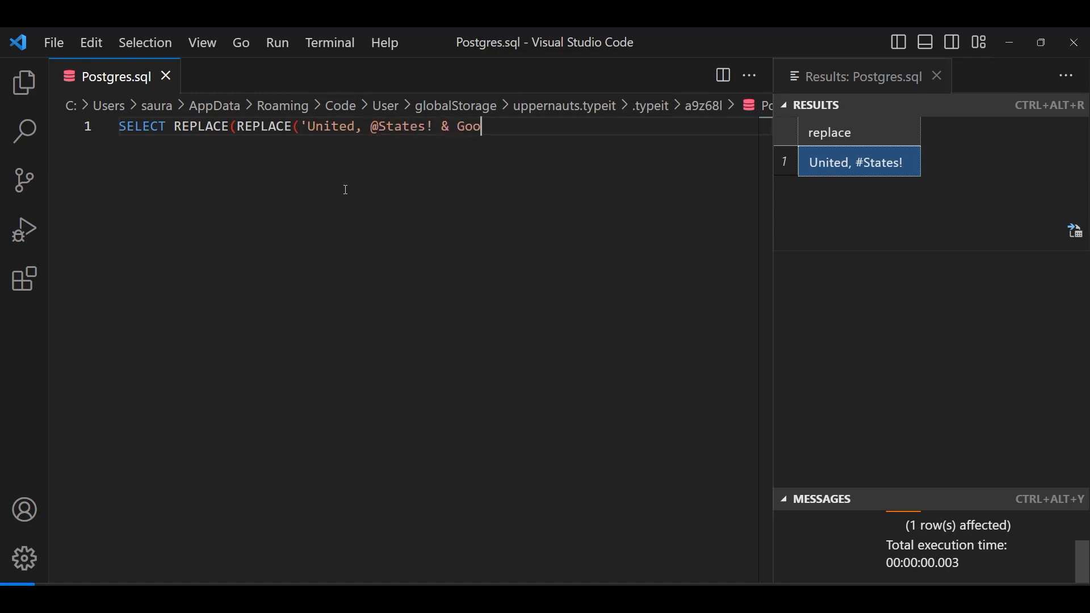
pyautogui.write("dbye!',")
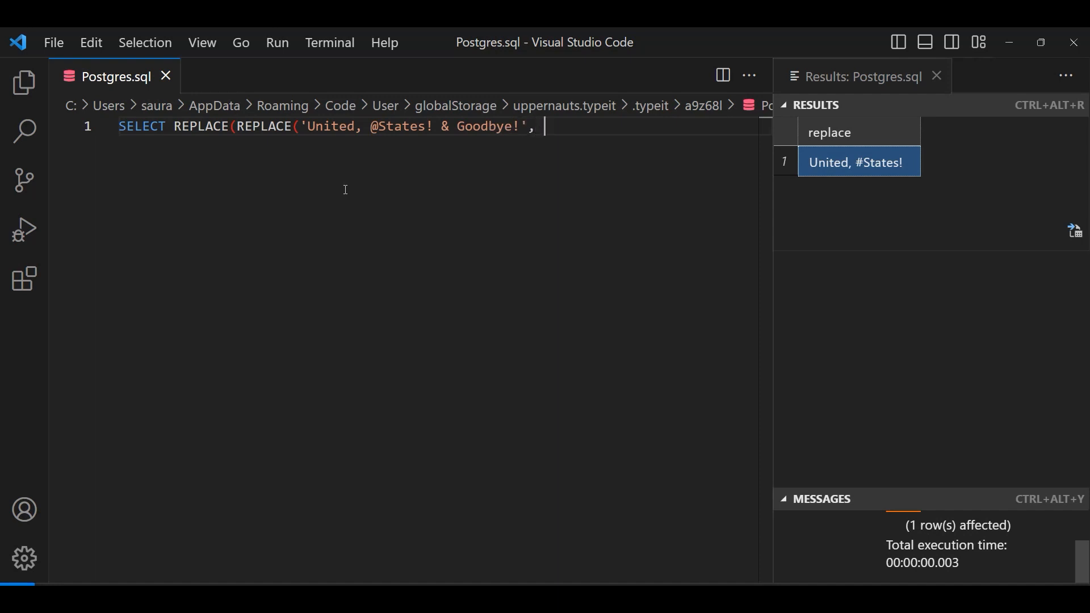
pyautogui.write("'@', '")
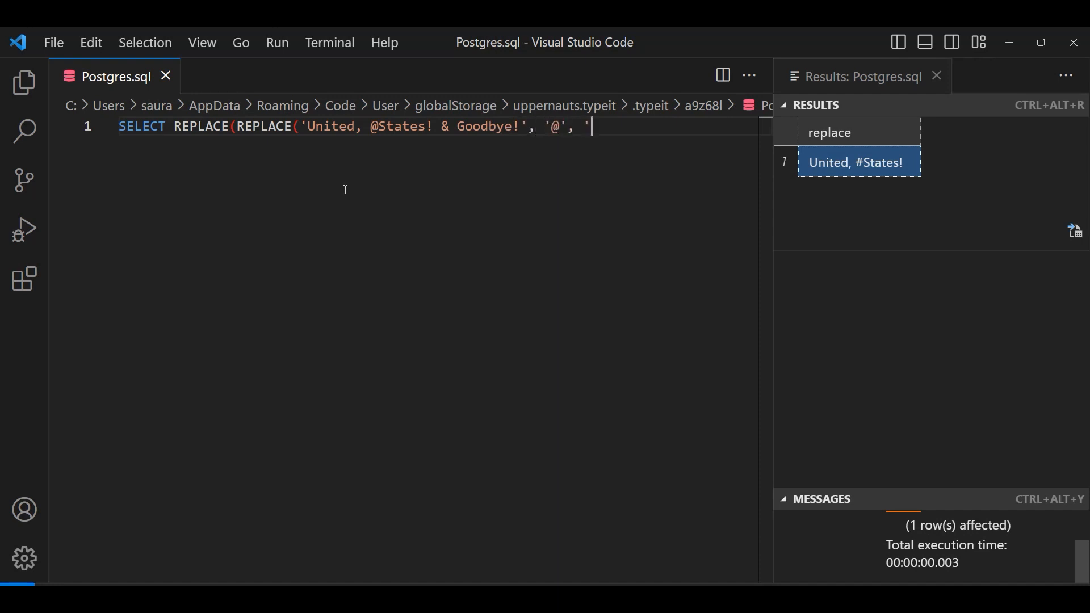
pyautogui.write("#'), '&', '$');")
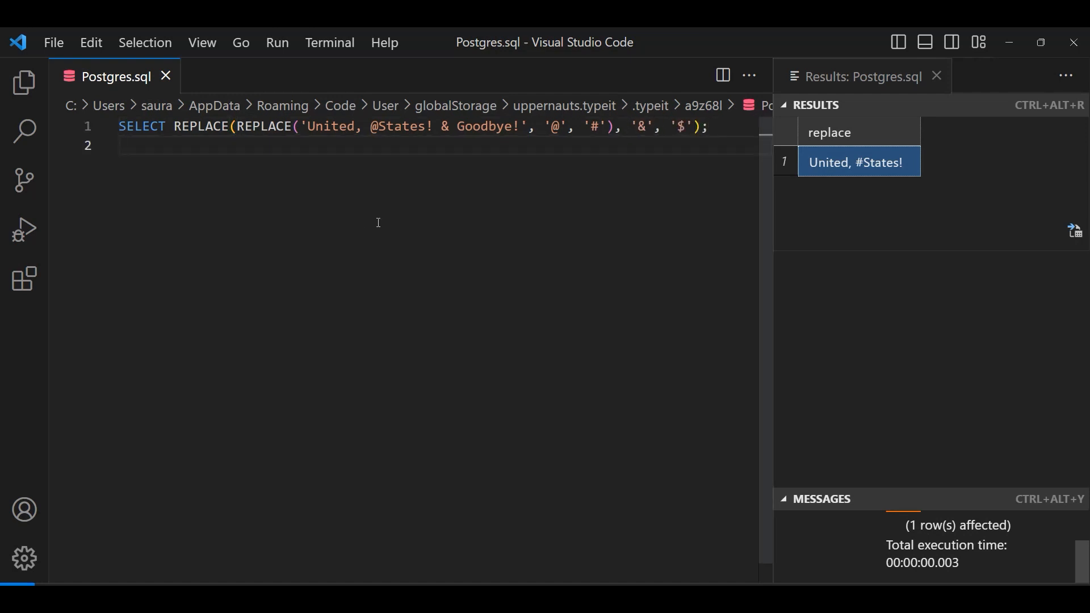
pyautogui.moveTo(364, 267)
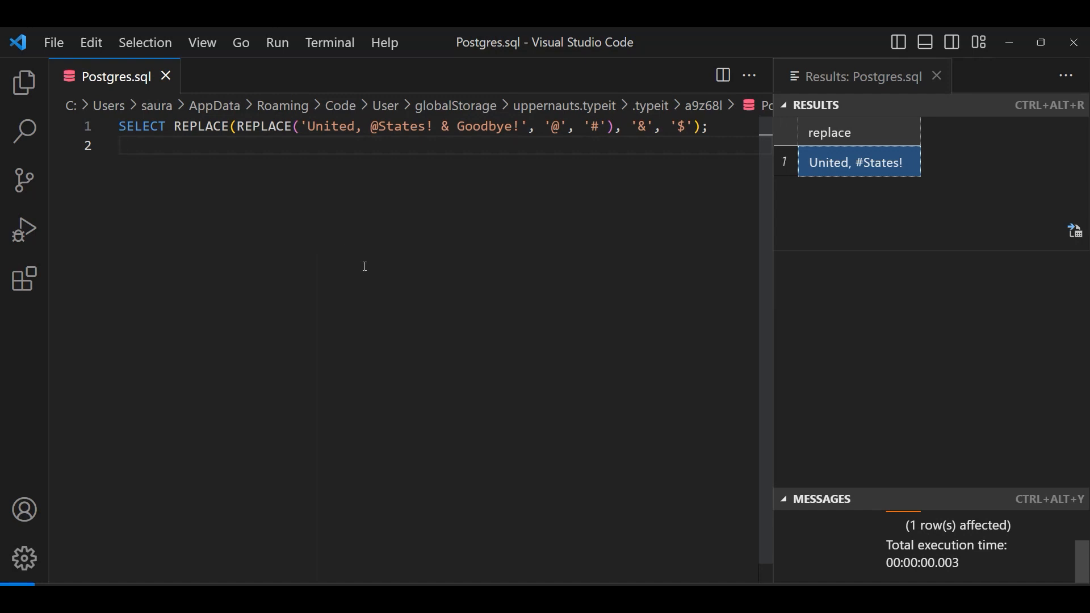
pyautogui.moveTo(386, 271)
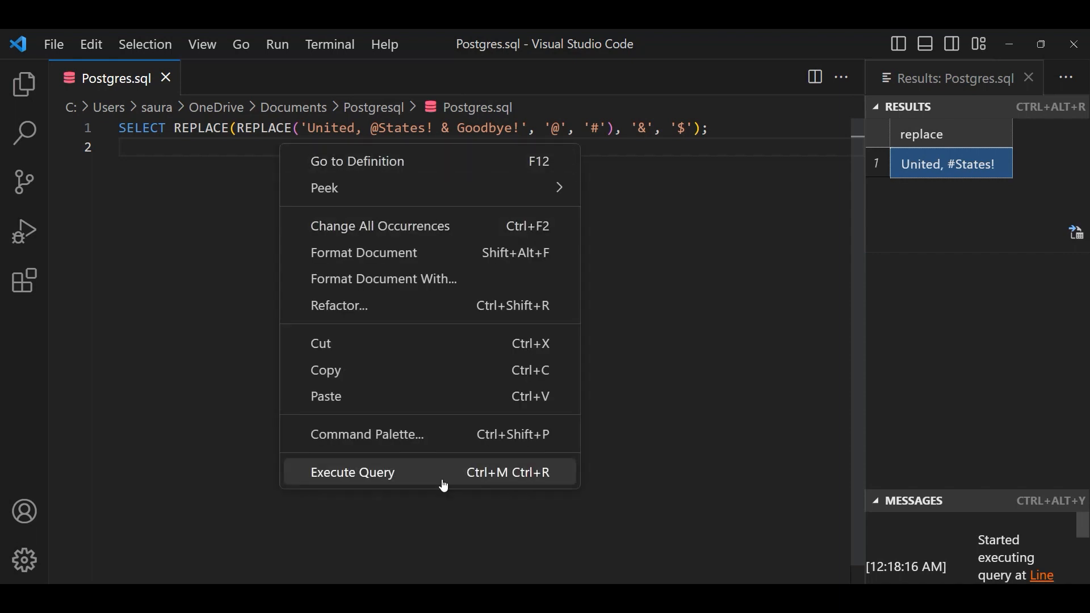
pyautogui.click(353, 472)
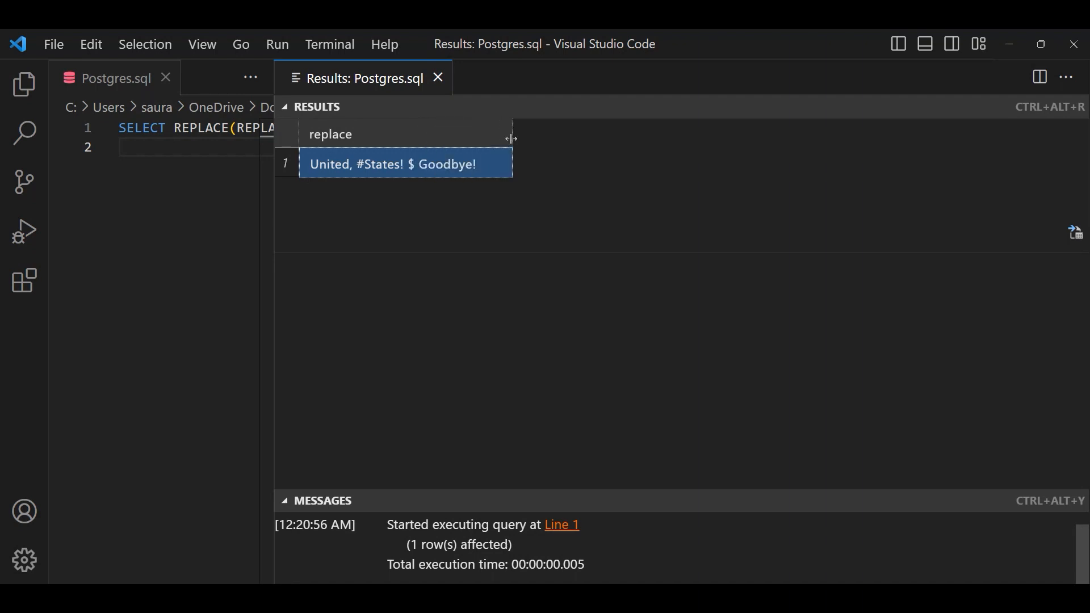
pyautogui.moveTo(471, 171)
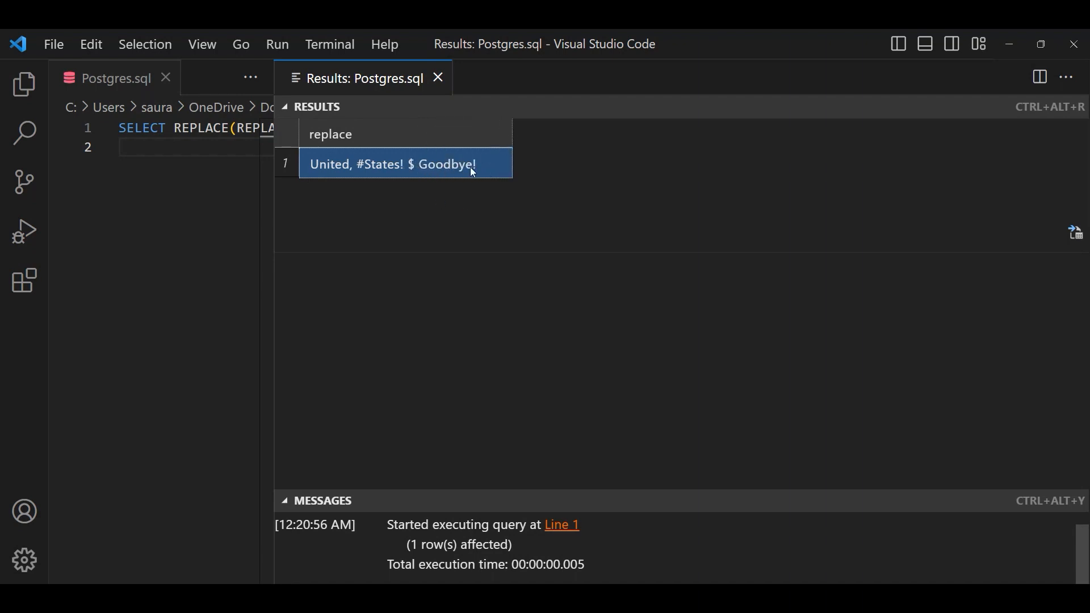
pyautogui.moveTo(491, 194)
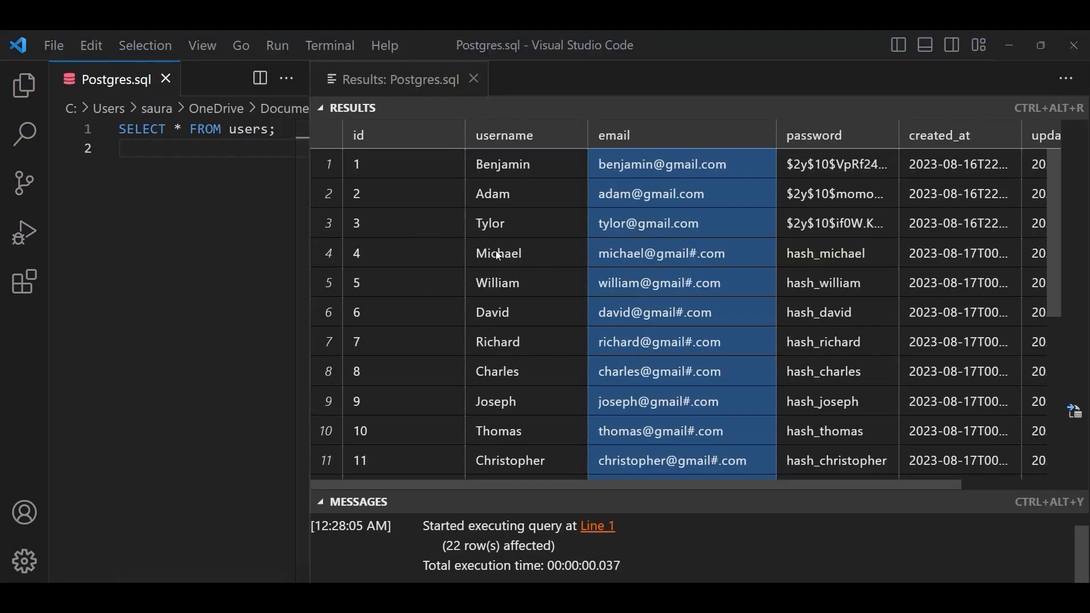
# Run SELECT * FROM users to show all 22 rows with '#.com' emails
pyautogui.click(681, 223)
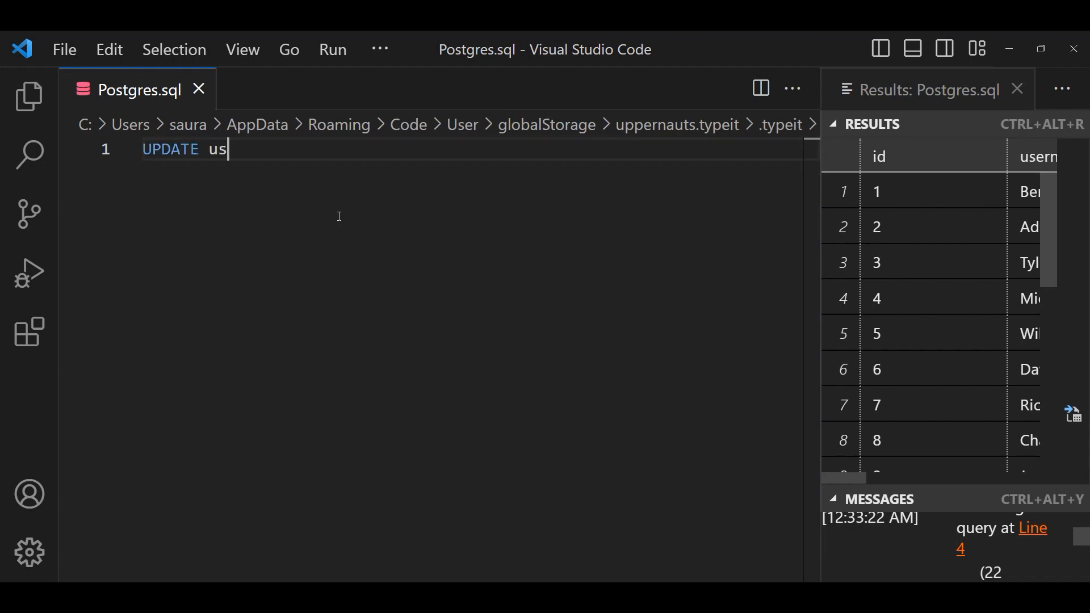
# Execute UPDATE users SET email = REPLACE(email, '#.com', '.com') and review the results
pyautogui.write('ers')
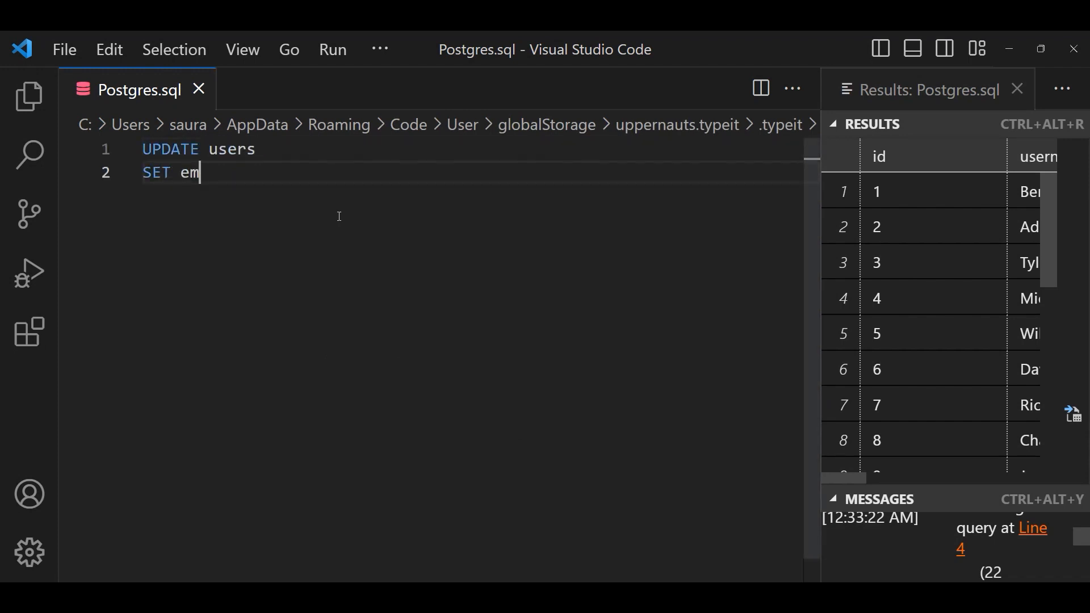
pyautogui.write('ail = REPLACE(e')
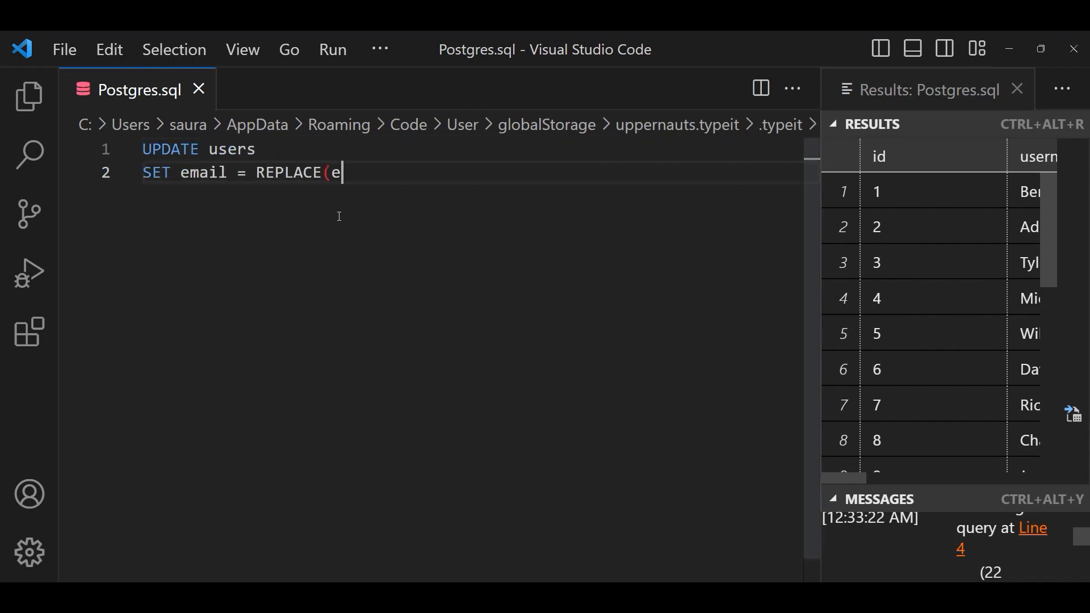
pyautogui.write("mail, '#.com', '.com');")
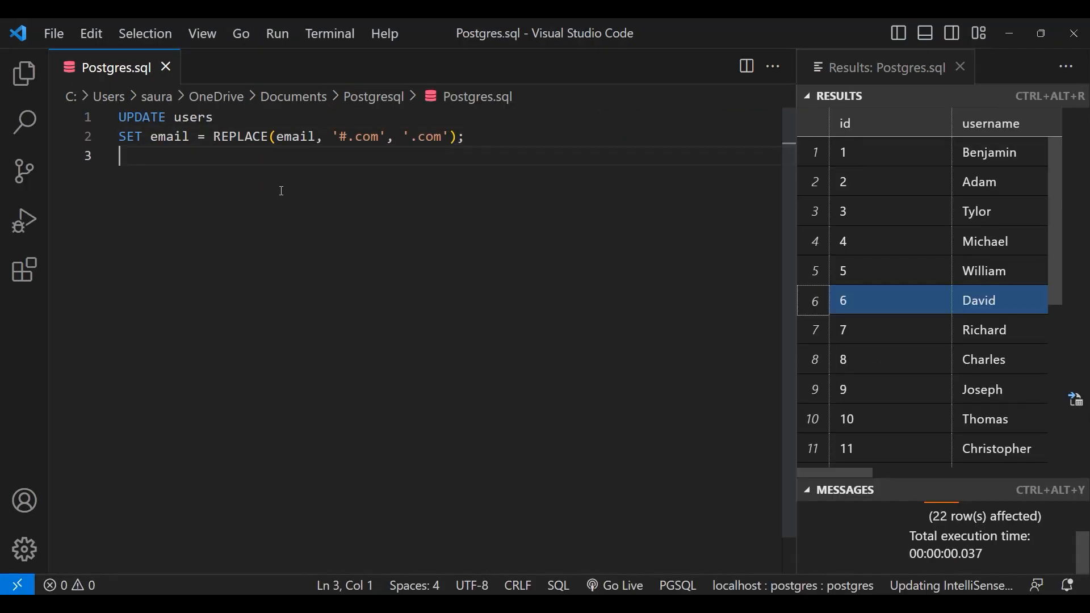
pyautogui.rightClick(280, 191)
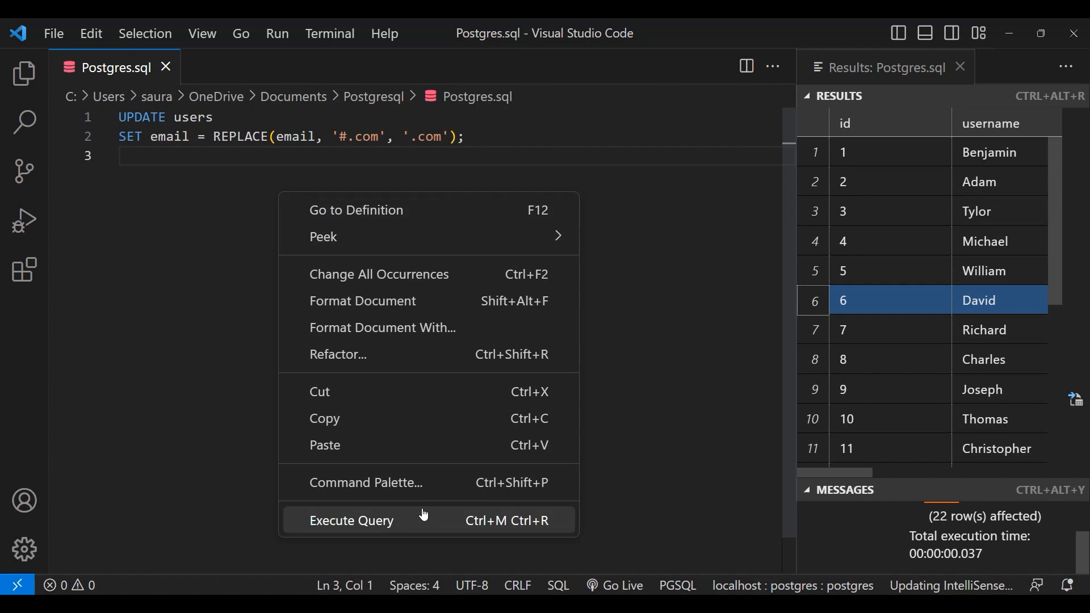
pyautogui.click(351, 520)
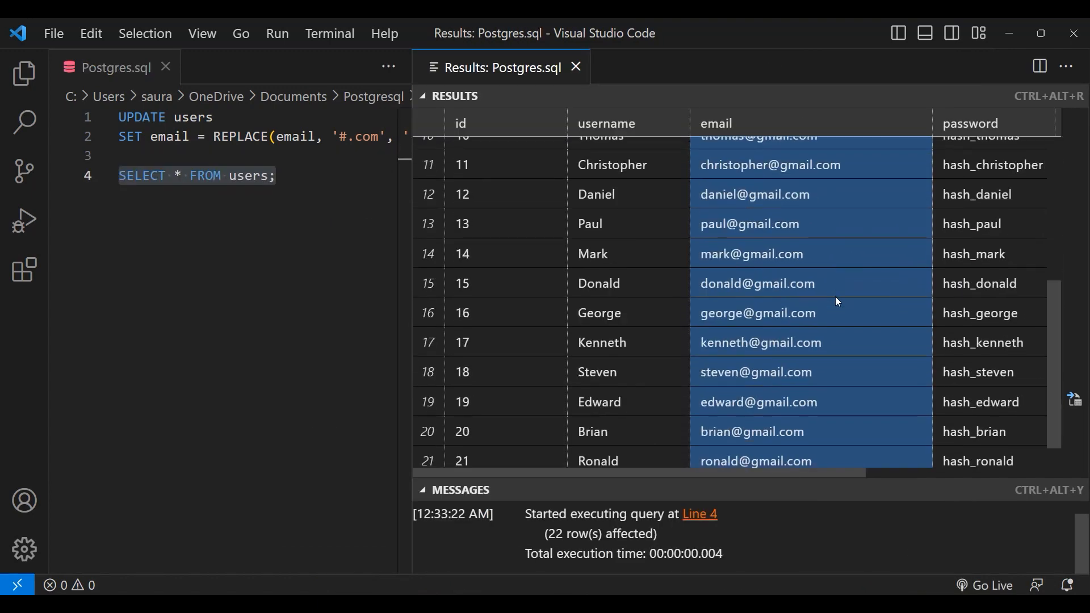
pyautogui.scroll(3)
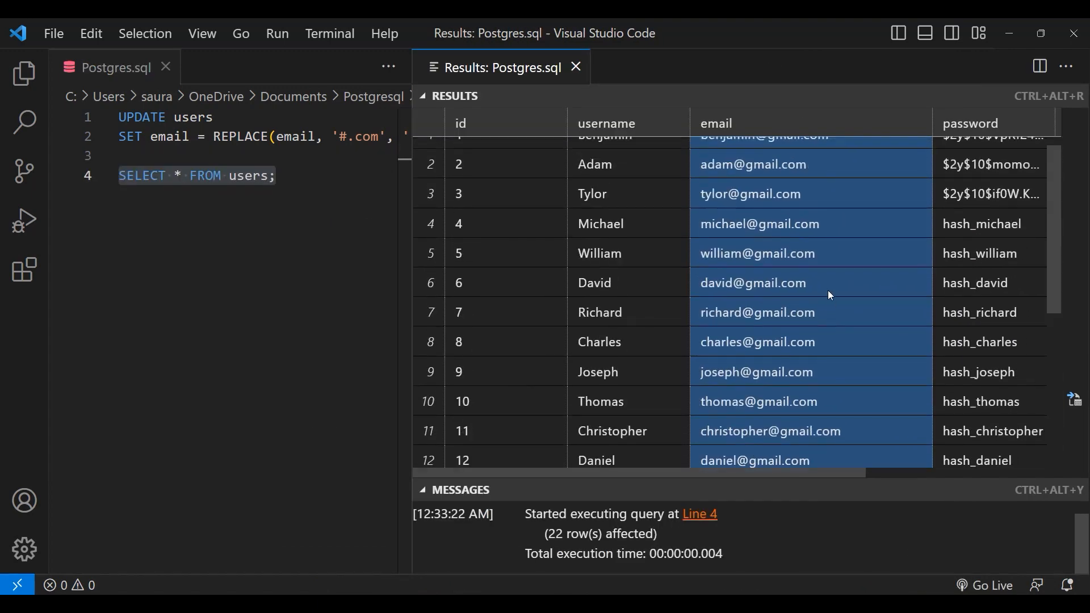
pyautogui.scroll(3)
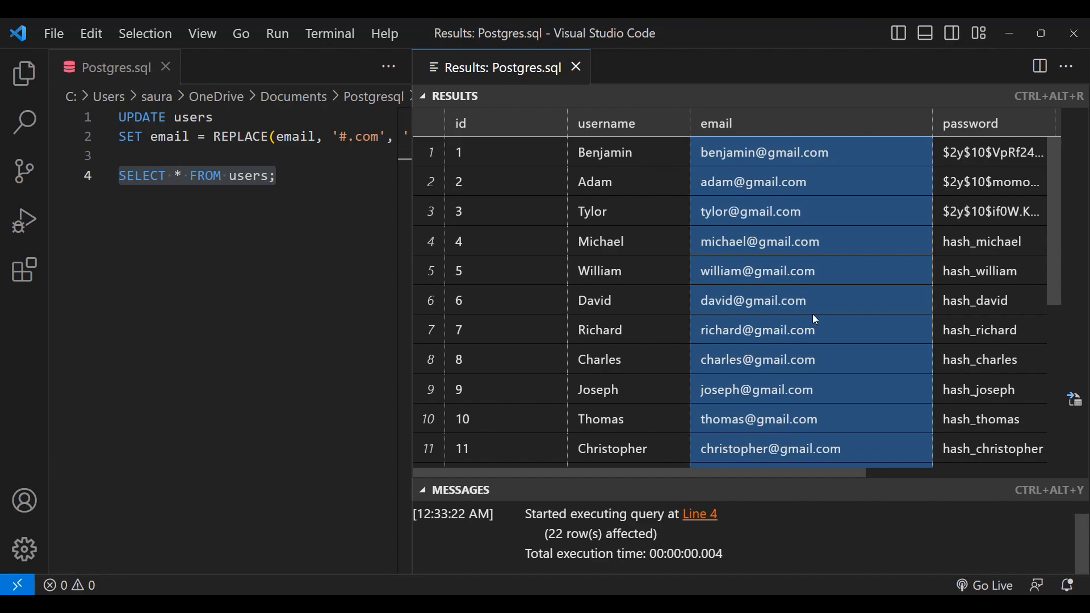